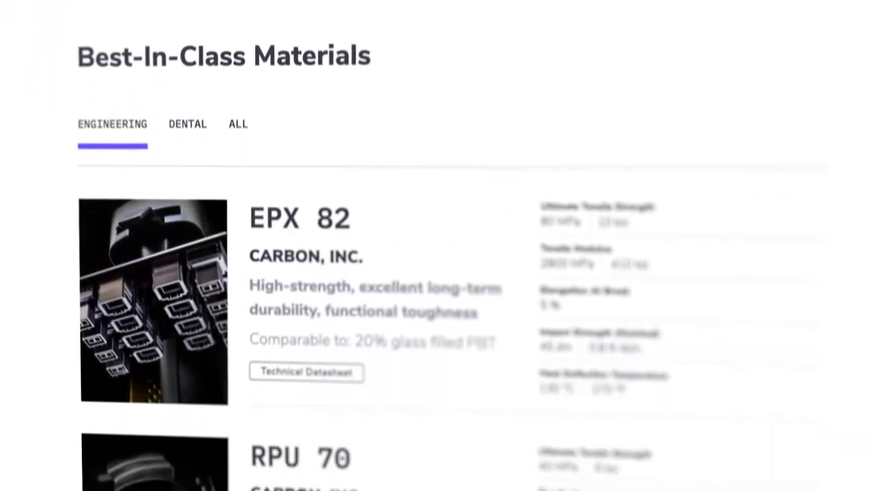
pyautogui.scroll(-3)
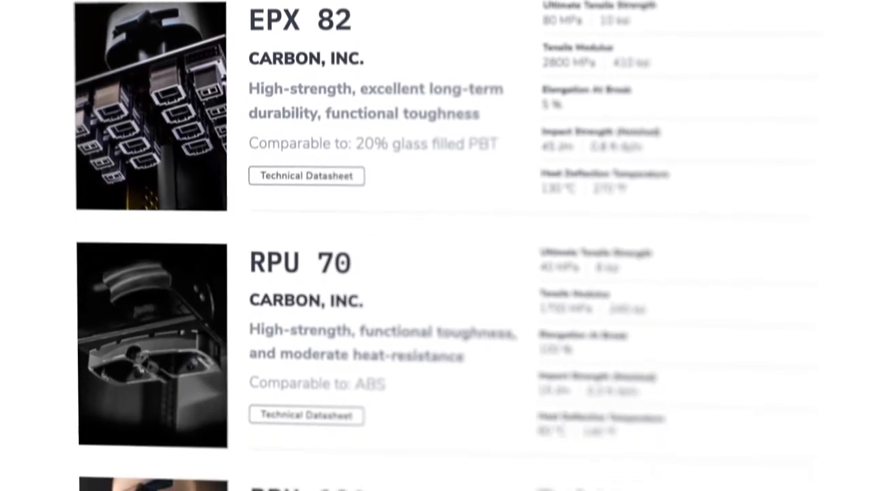